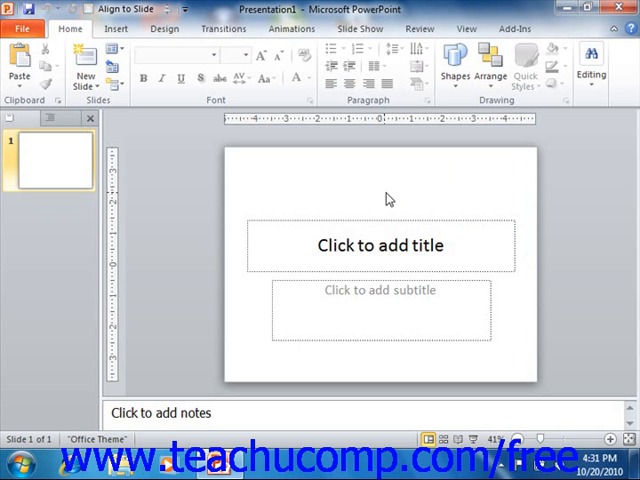
{"action": "mouse_move", "coordinate": [387, 216]}
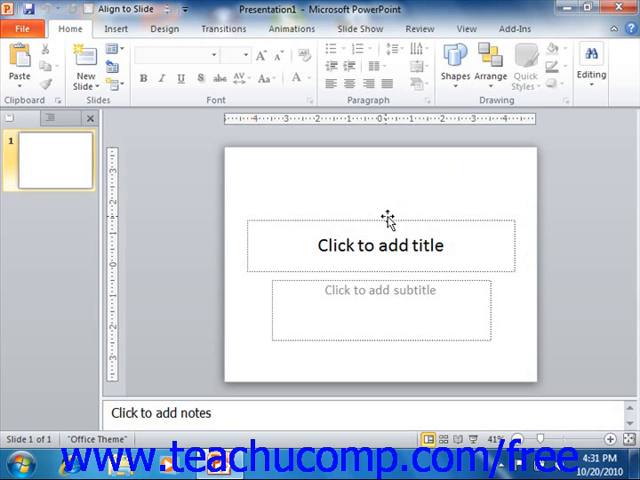
Select the title placeholder, browse the Insert and Design ribbons, then view and close Presentation1's Info page.
{"action": "left_click", "coordinate": [388, 245]}
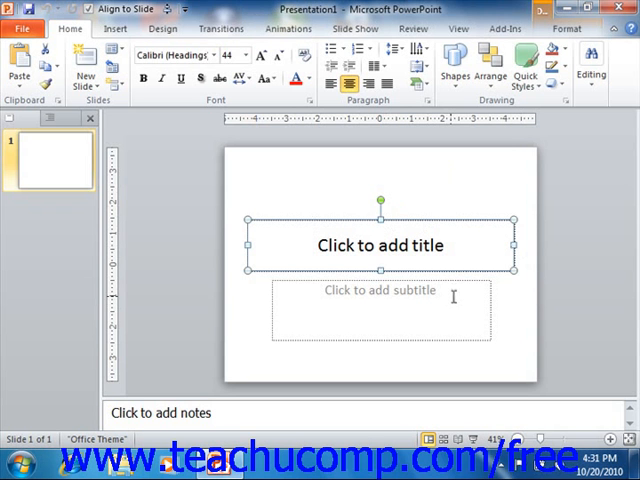
{"action": "mouse_move", "coordinate": [406, 207]}
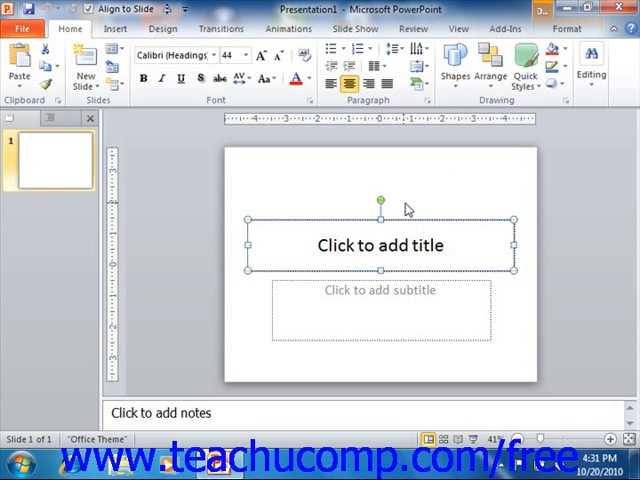
{"action": "mouse_move", "coordinate": [406, 205]}
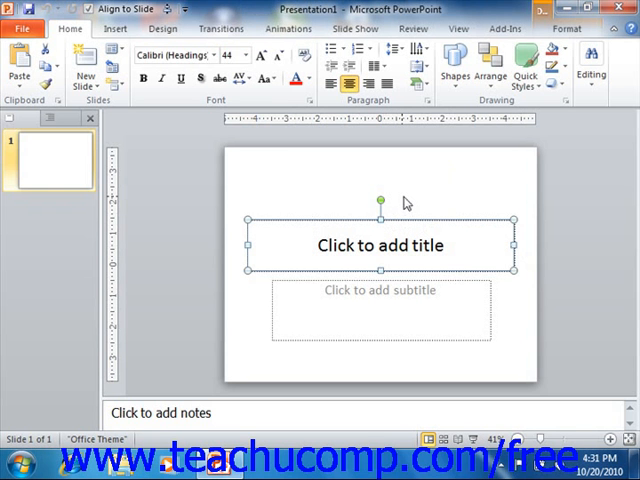
{"action": "mouse_move", "coordinate": [398, 197]}
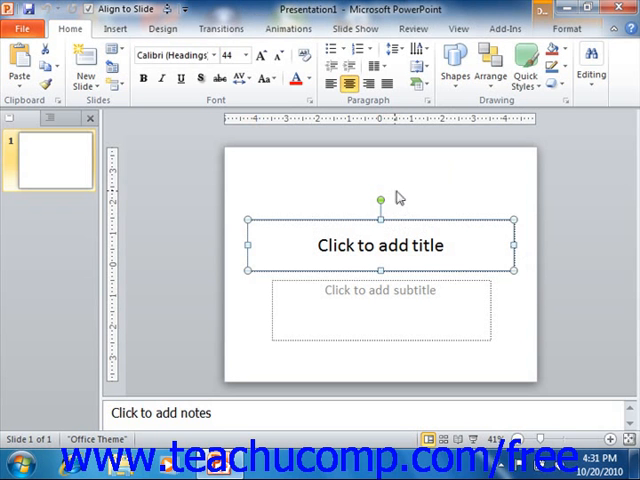
{"action": "mouse_move", "coordinate": [386, 198]}
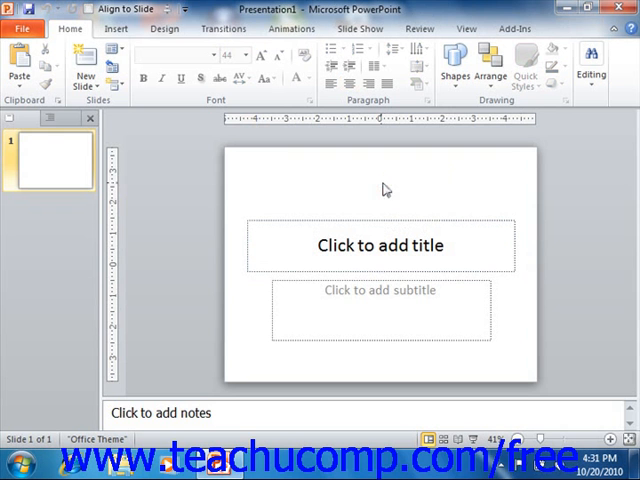
{"action": "mouse_move", "coordinate": [249, 201]}
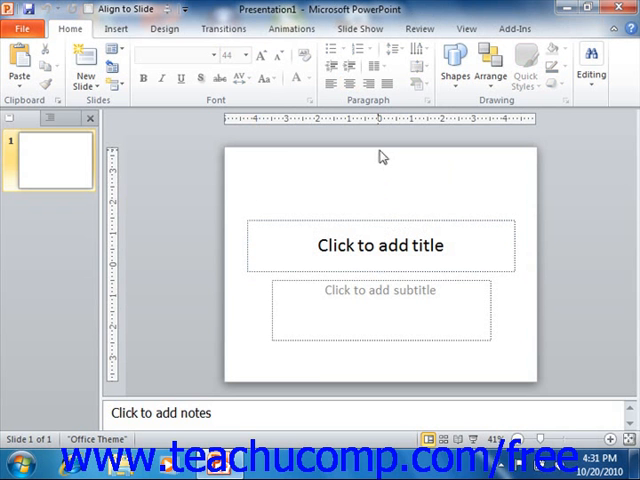
{"action": "mouse_move", "coordinate": [346, 153]}
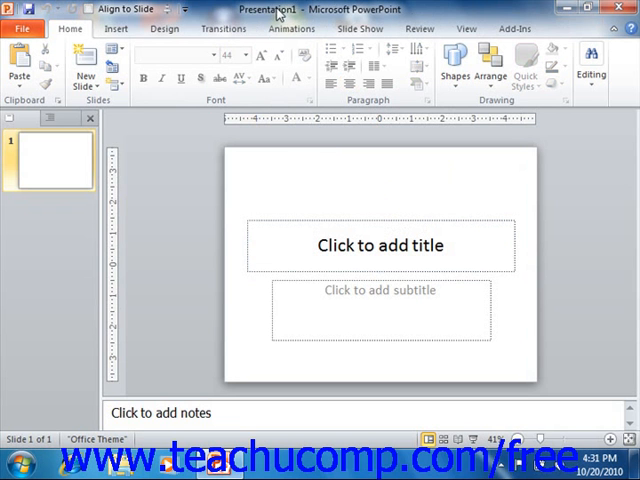
{"action": "mouse_move", "coordinate": [160, 60]}
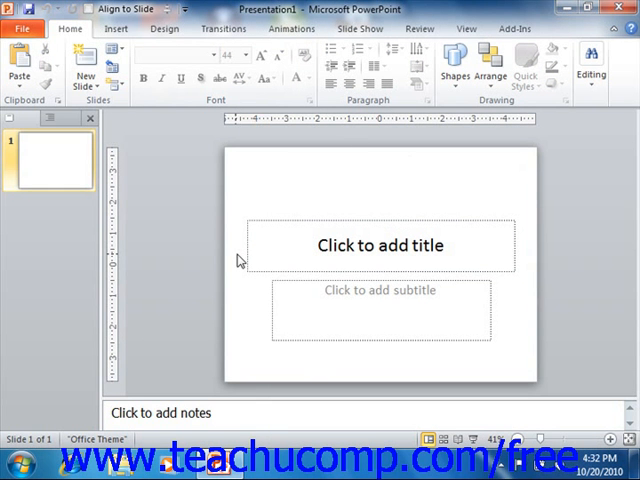
{"action": "mouse_move", "coordinate": [83, 40]}
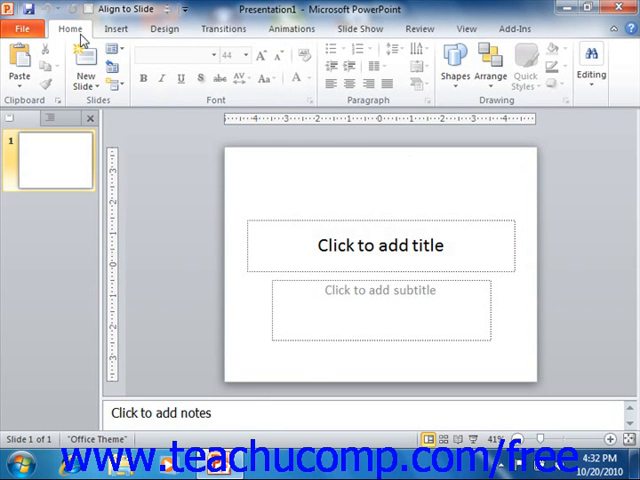
{"action": "mouse_move", "coordinate": [116, 28]}
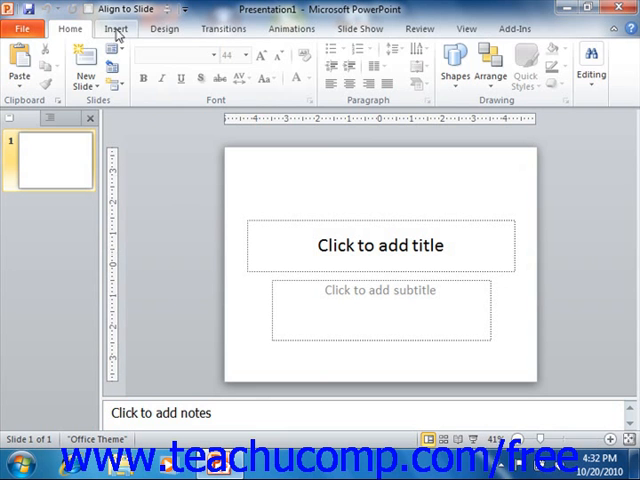
{"action": "left_click", "coordinate": [116, 28]}
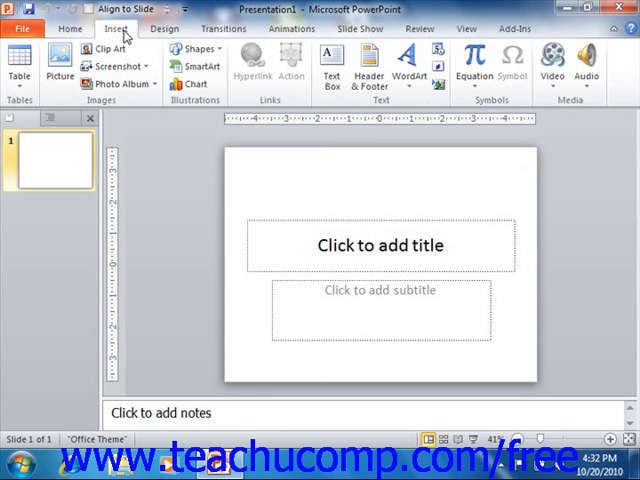
{"action": "left_click", "coordinate": [164, 28]}
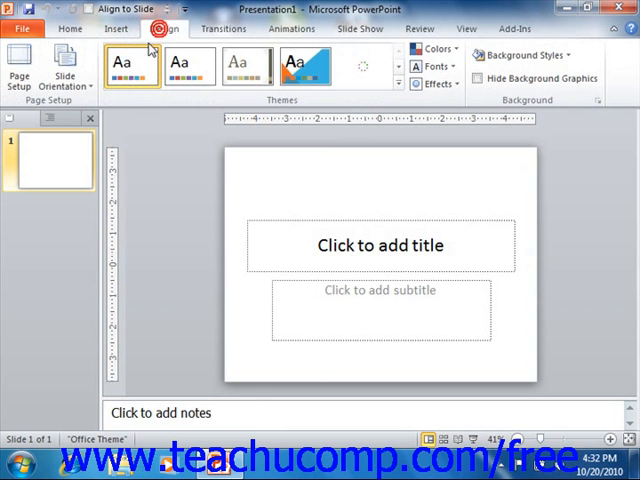
{"action": "left_click", "coordinate": [69, 28]}
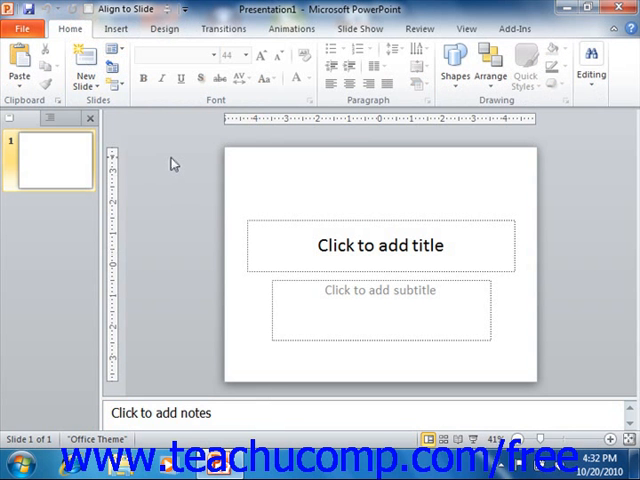
{"action": "mouse_move", "coordinate": [172, 160]}
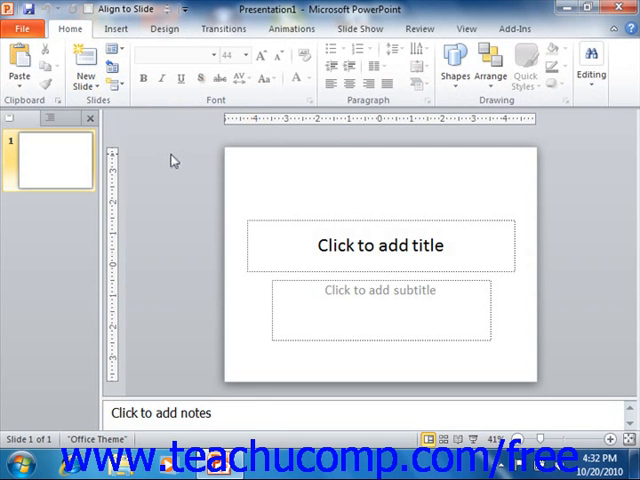
{"action": "mouse_move", "coordinate": [180, 134]}
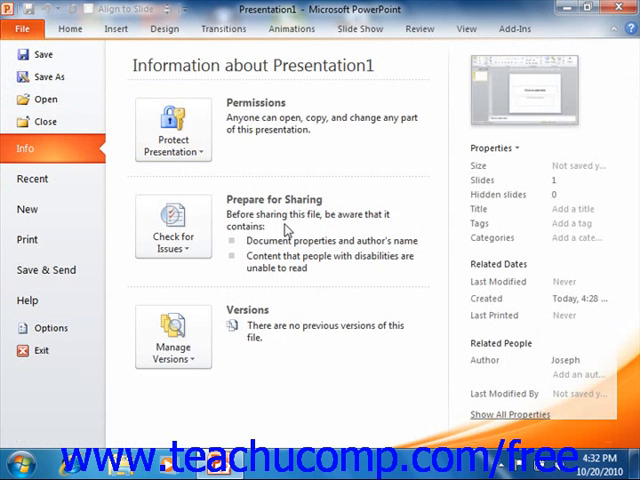
{"action": "mouse_move", "coordinate": [111, 120]}
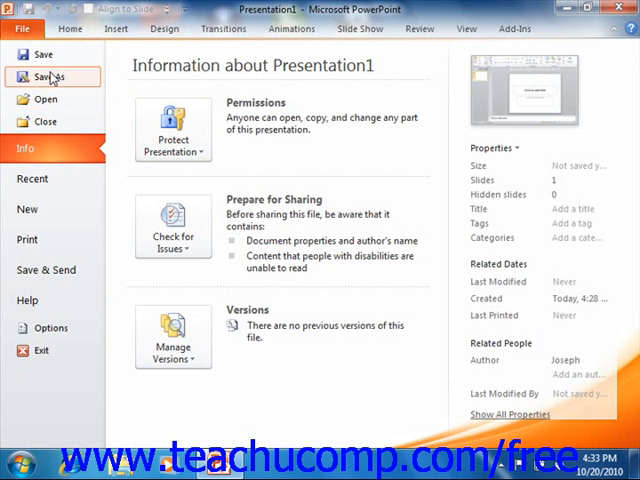
{"action": "mouse_move", "coordinate": [42, 54]}
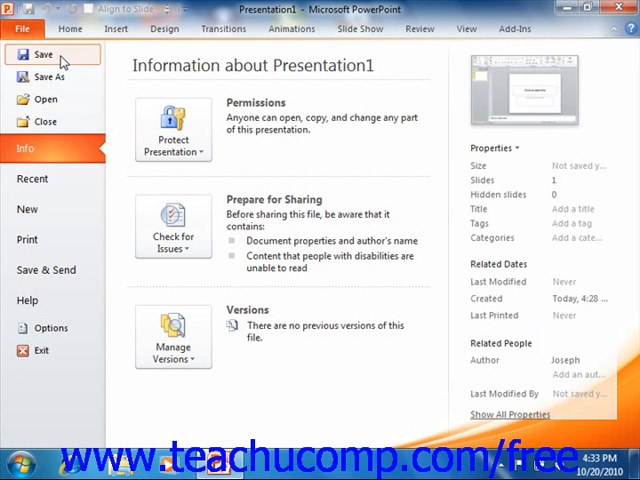
{"action": "left_click", "coordinate": [69, 28]}
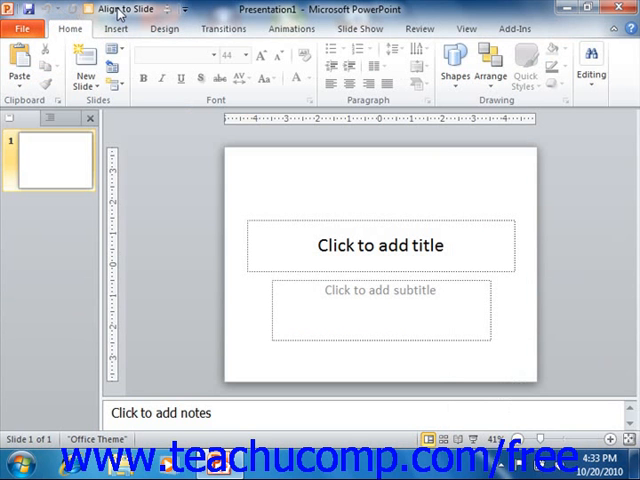
{"action": "mouse_move", "coordinate": [124, 9]}
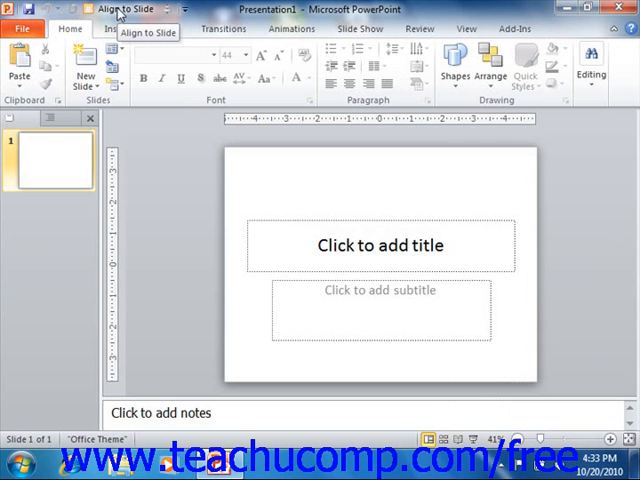
{"action": "mouse_move", "coordinate": [170, 13]}
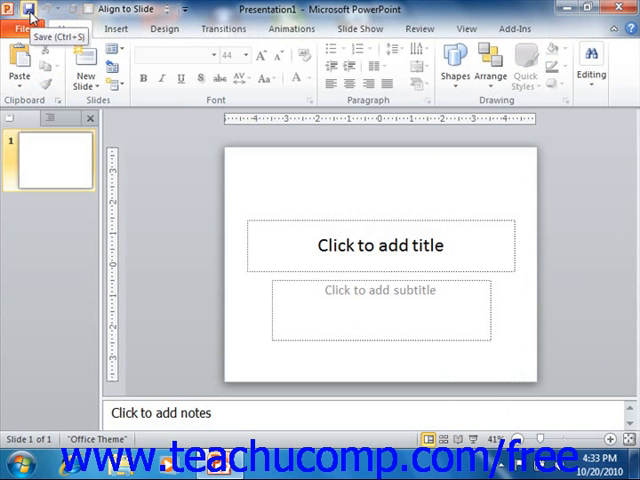
{"action": "mouse_move", "coordinate": [80, 14]}
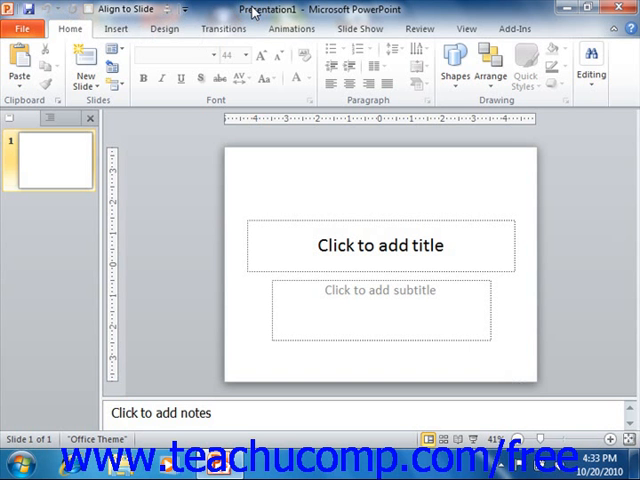
{"action": "mouse_move", "coordinate": [160, 75]}
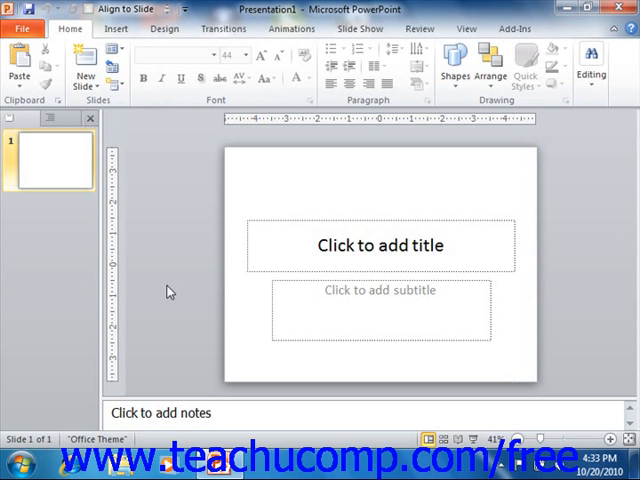
{"action": "mouse_move", "coordinate": [181, 219]}
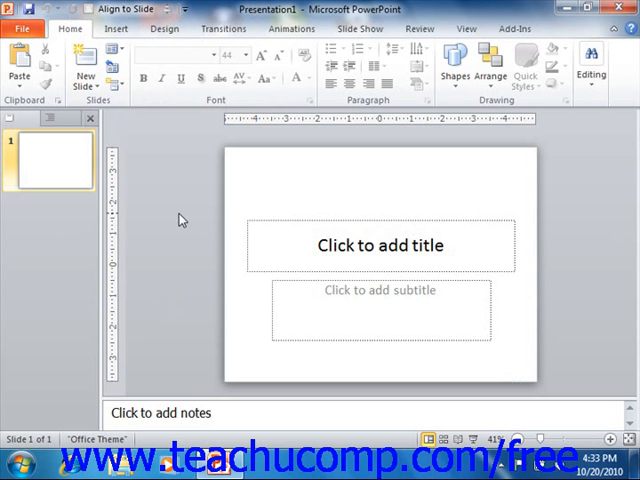
{"action": "mouse_move", "coordinate": [187, 225]}
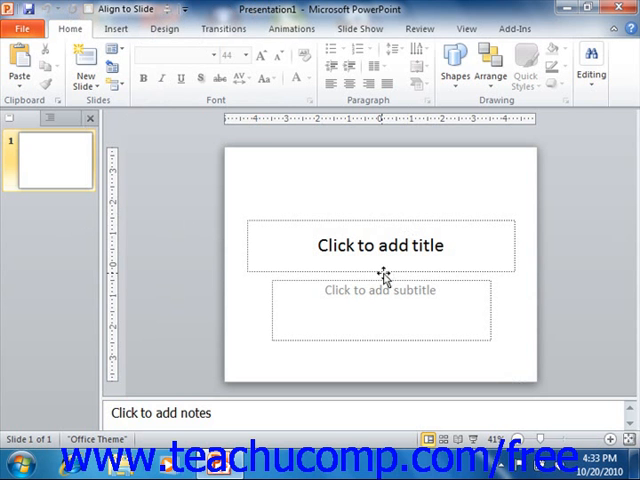
{"action": "mouse_move", "coordinate": [166, 249]}
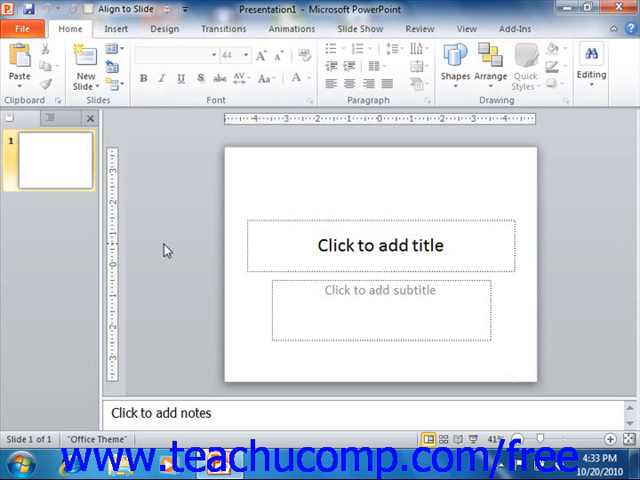
{"action": "mouse_move", "coordinate": [565, 343]}
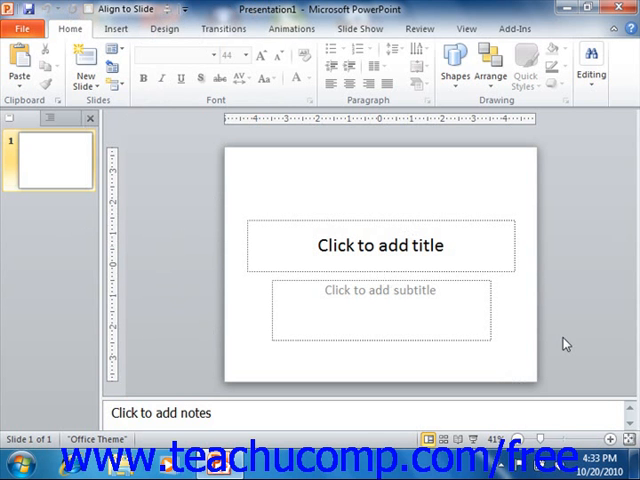
{"action": "mouse_move", "coordinate": [606, 273]}
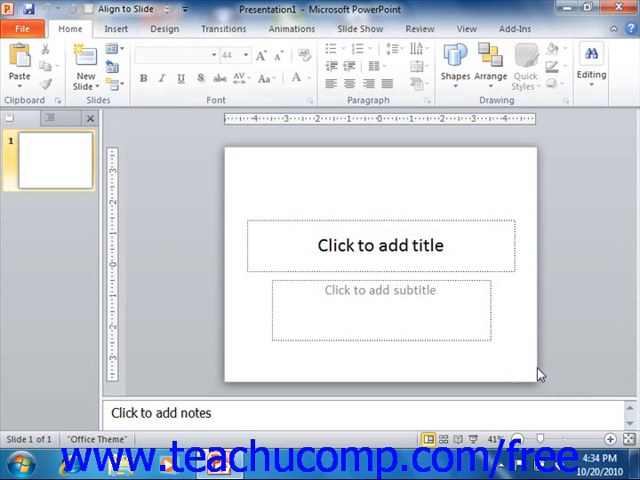
{"action": "mouse_move", "coordinate": [519, 335]}
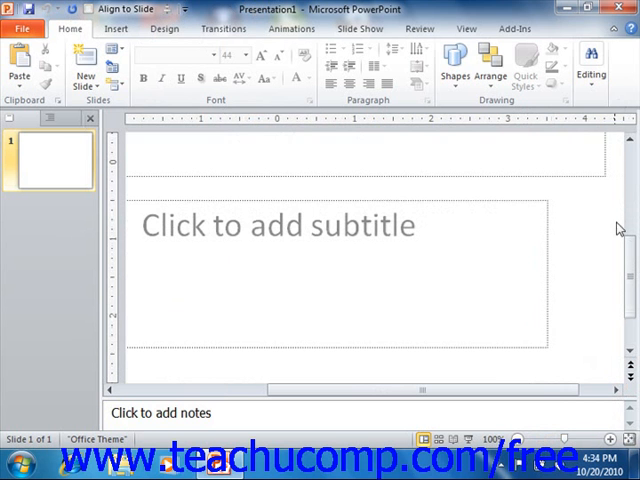
{"action": "mouse_move", "coordinate": [440, 353]}
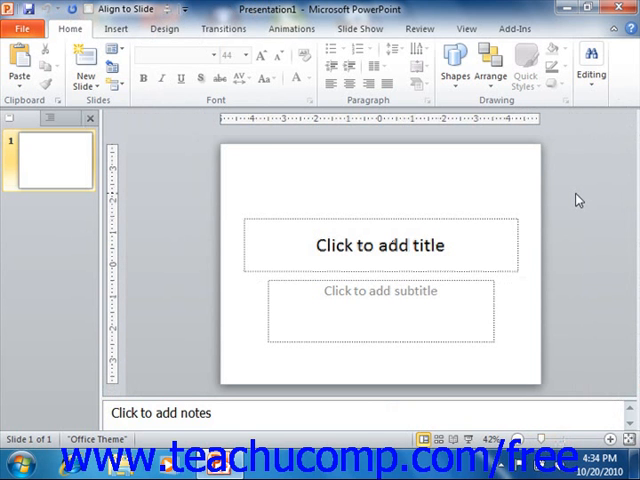
{"action": "mouse_move", "coordinate": [578, 274]}
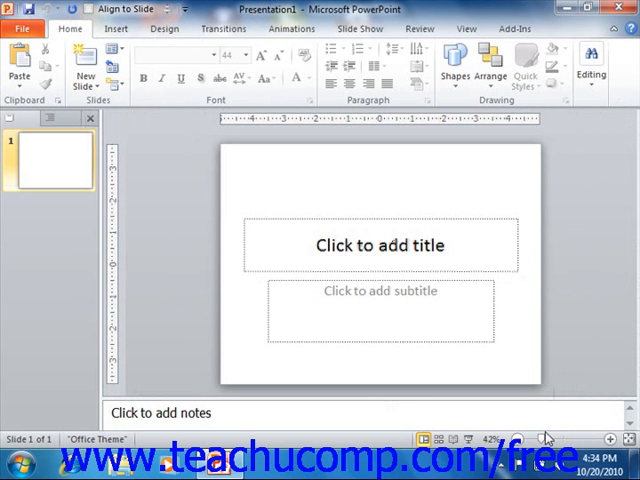
{"action": "mouse_move", "coordinate": [546, 437]}
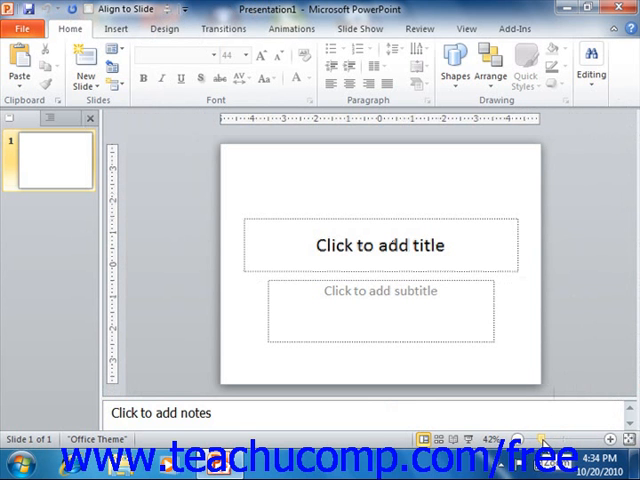